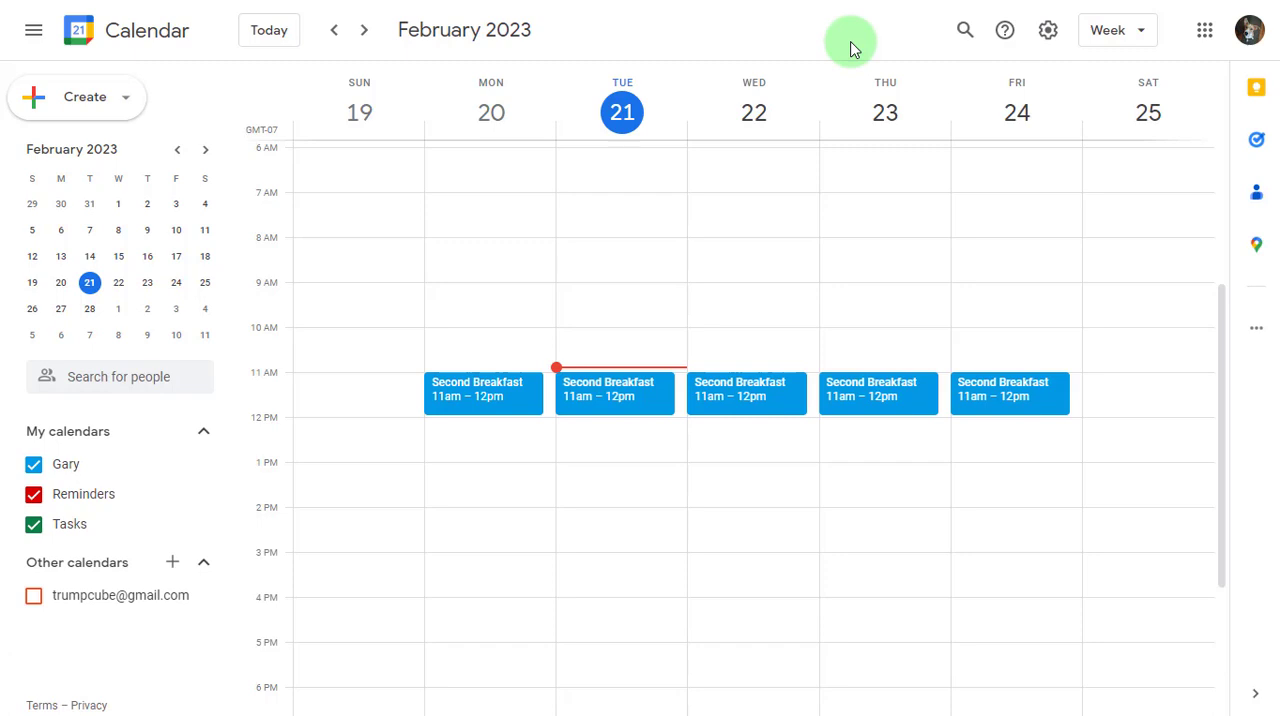
mouse_move(1024, 78)
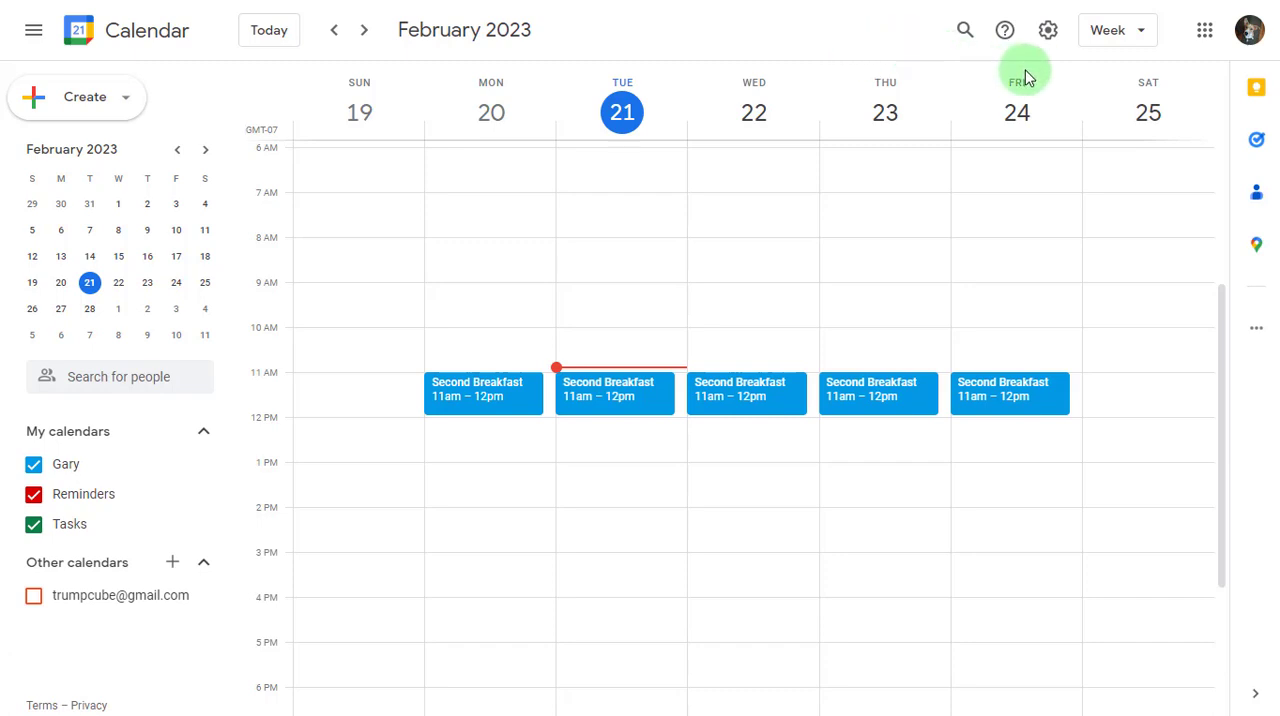
Step: Reach the Google Calendar Settings page from the gear menu
click(1048, 30)
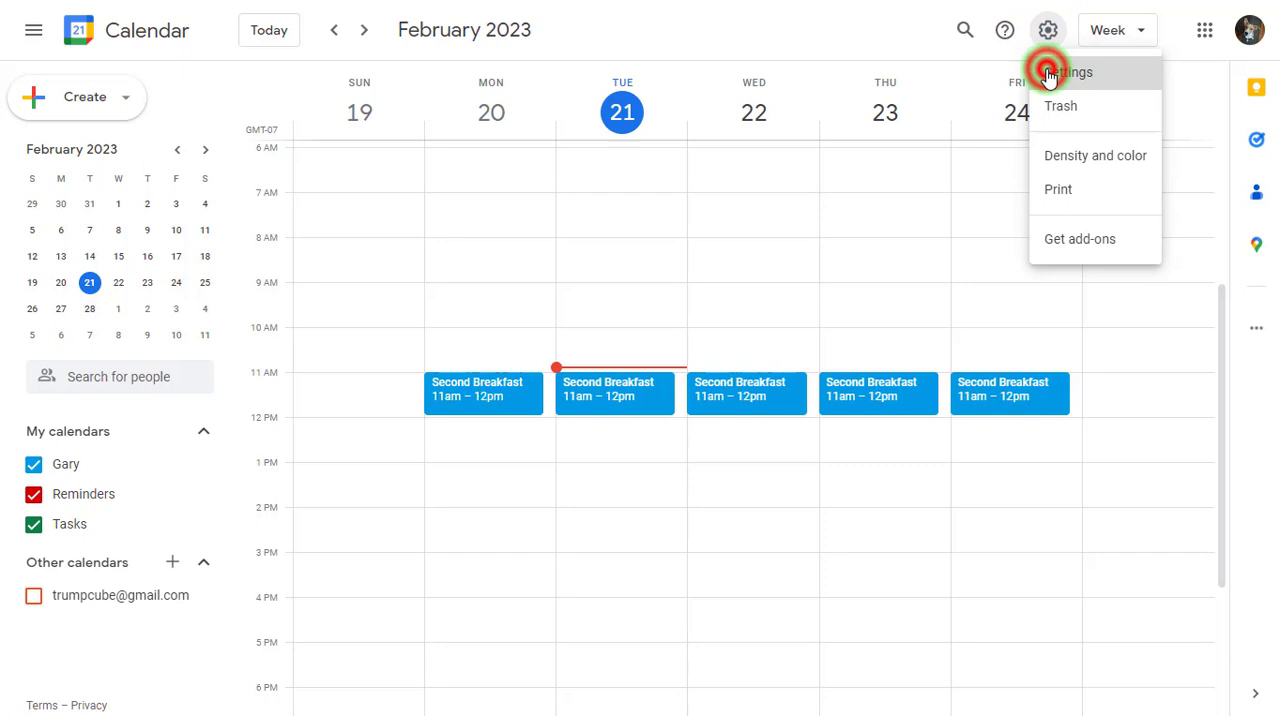
click(1072, 72)
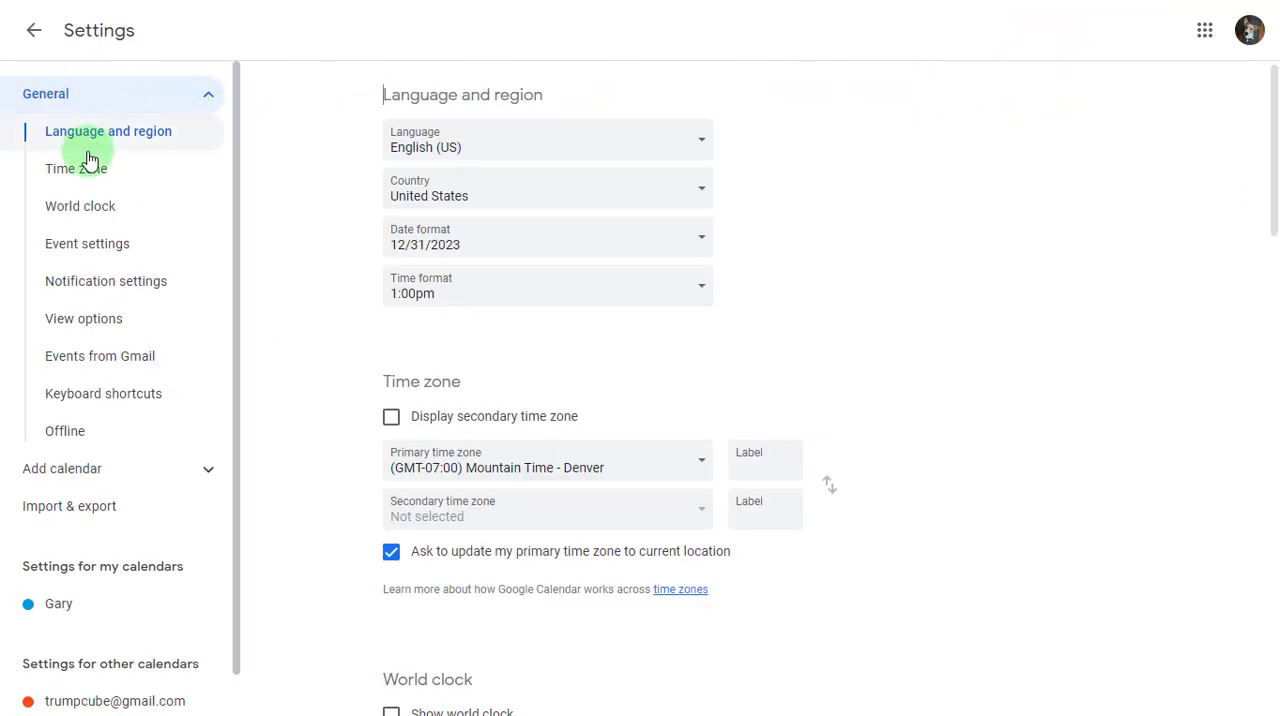
Step: Go to Event settings and expand the 'Add invitations to my calendar' choices
click(88, 244)
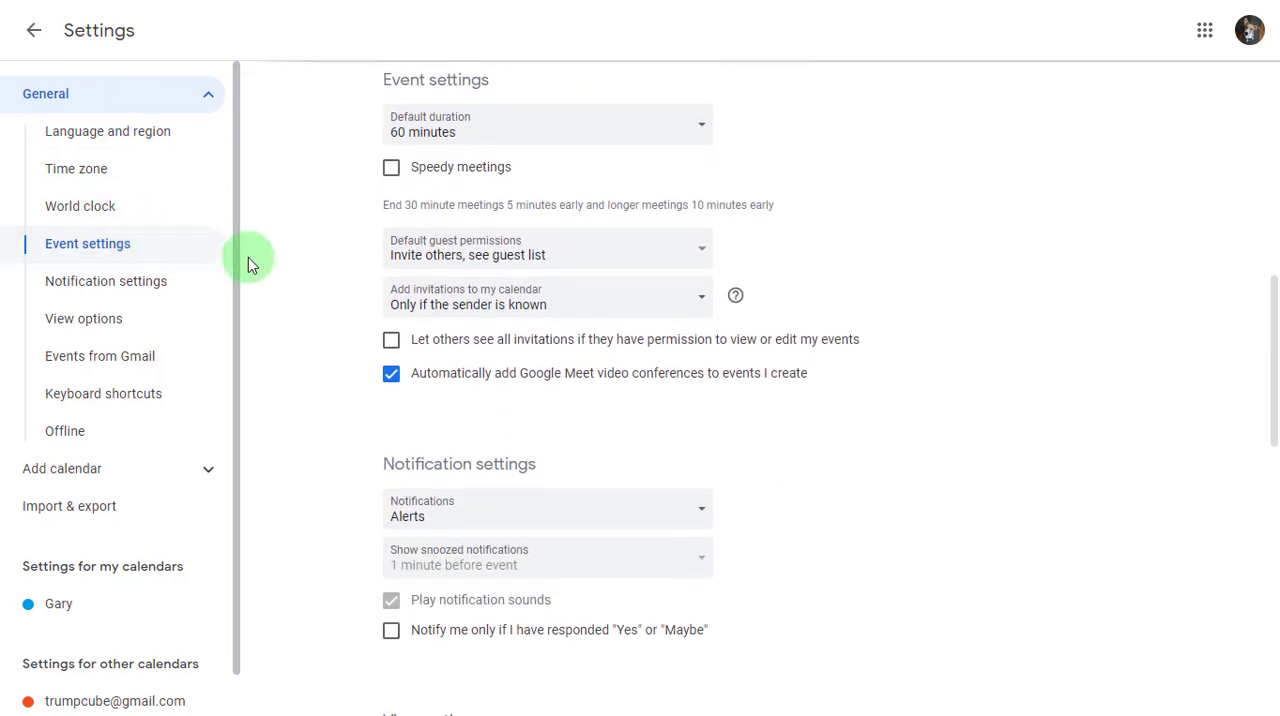
mouse_move(476, 300)
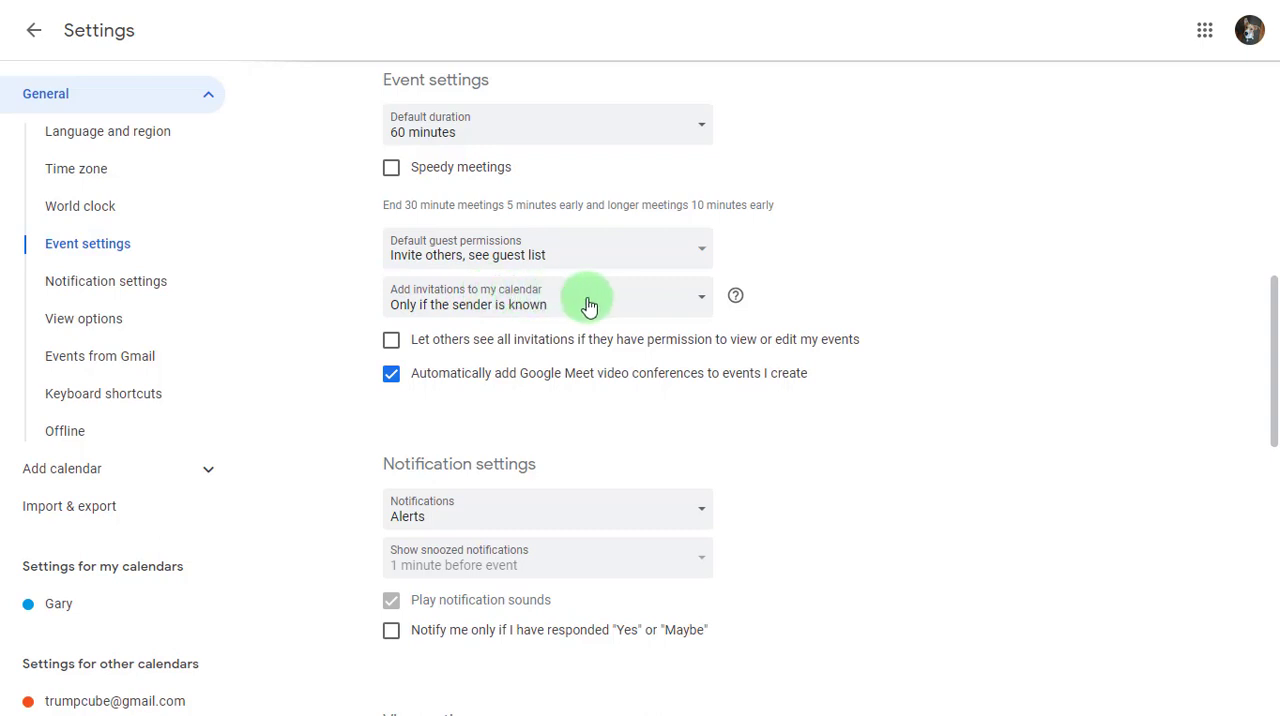
click(548, 296)
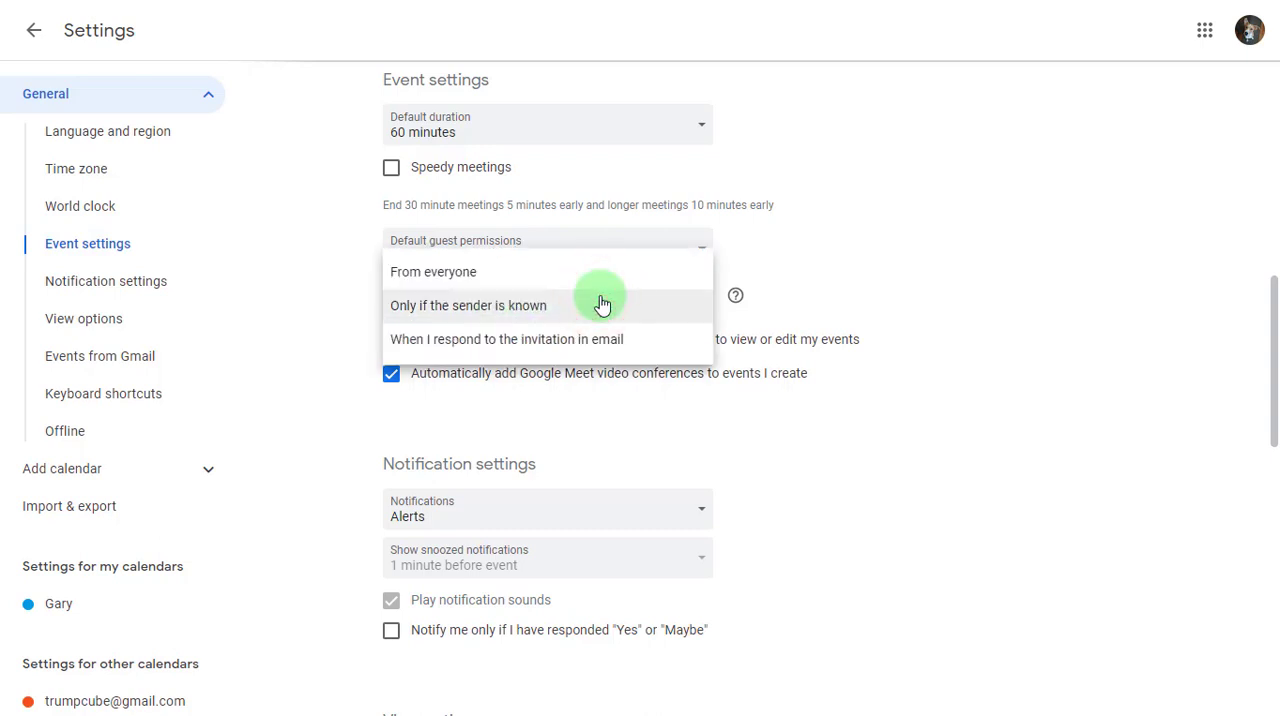